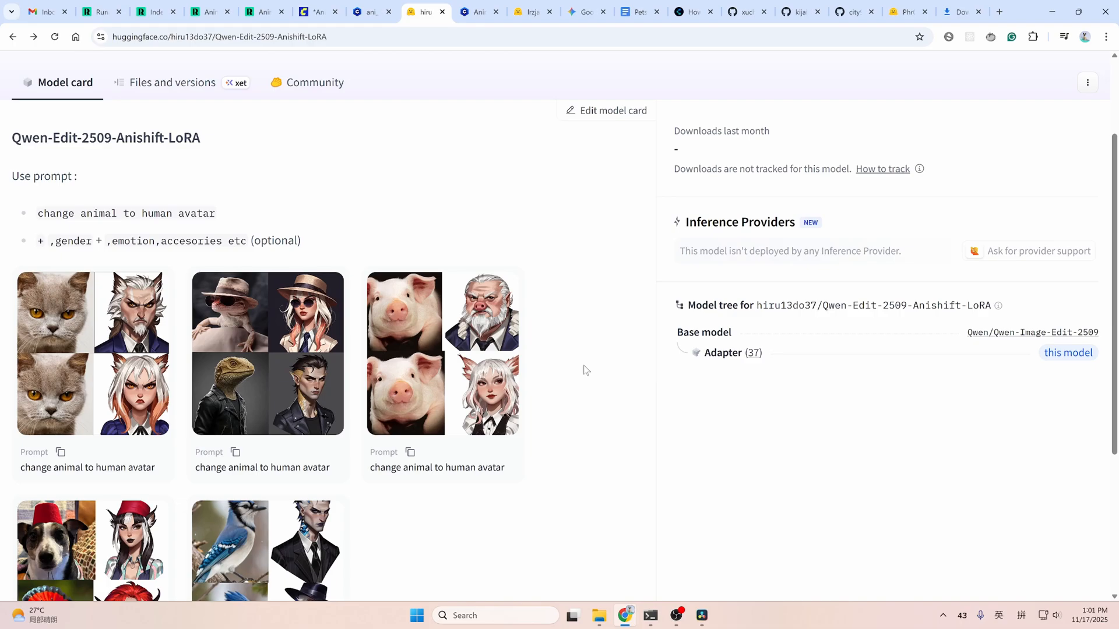
{"action": "mouse_move", "coordinate": [583, 370]}
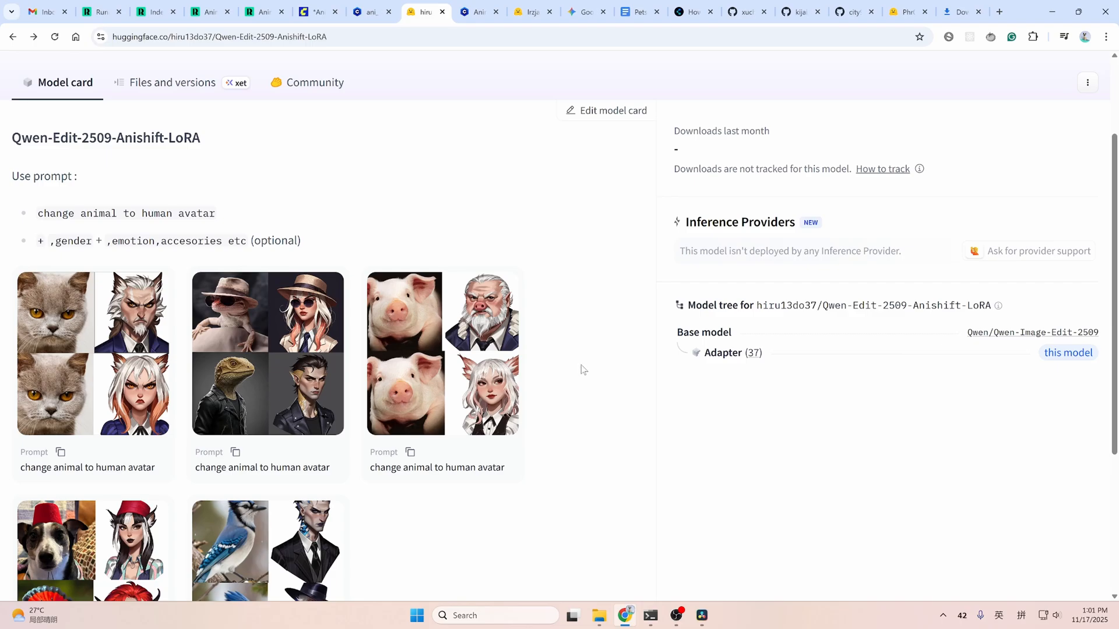
{"action": "mouse_move", "coordinate": [407, 427]}
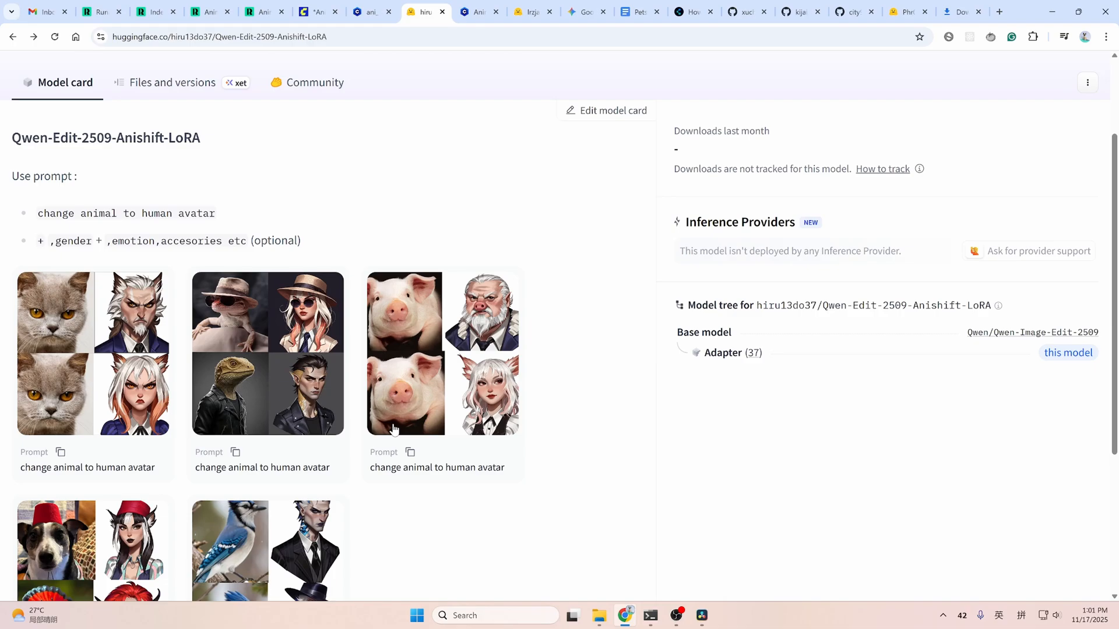
Scroll through the Qwen-Edit-2509 Anishift LoRA model card on Hugging Face.
{"action": "scroll", "scroll_direction": "down", "scroll_amount": 3}
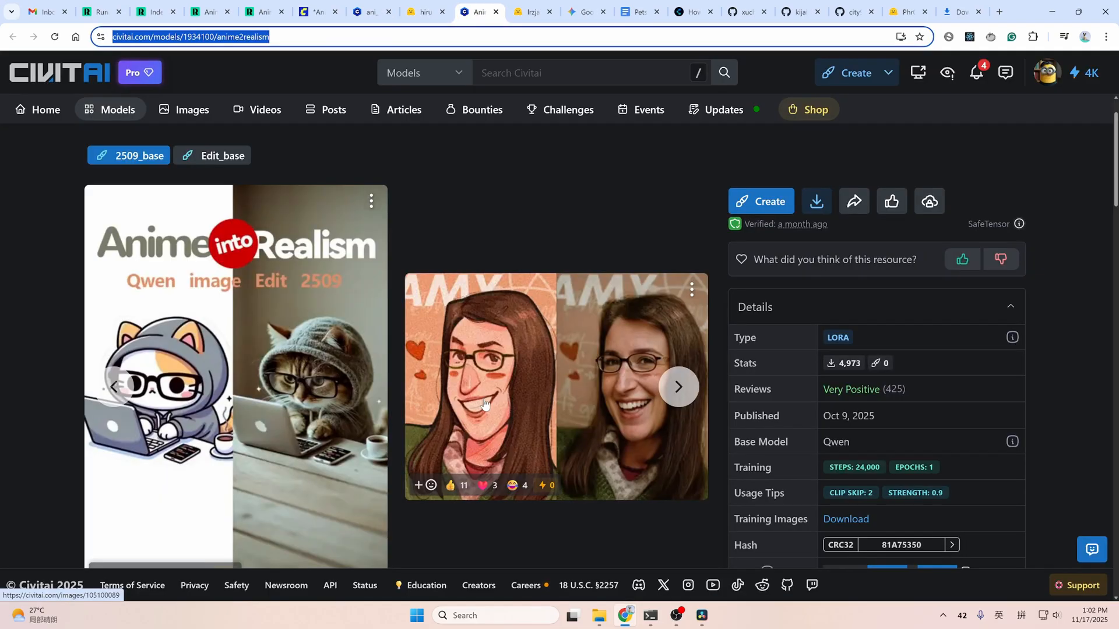
View the QwenEdit-Anything2Real Alpha page, then the ComfyUI Wiki Windows install guide.
{"action": "left_click", "coordinate": [531, 12]}
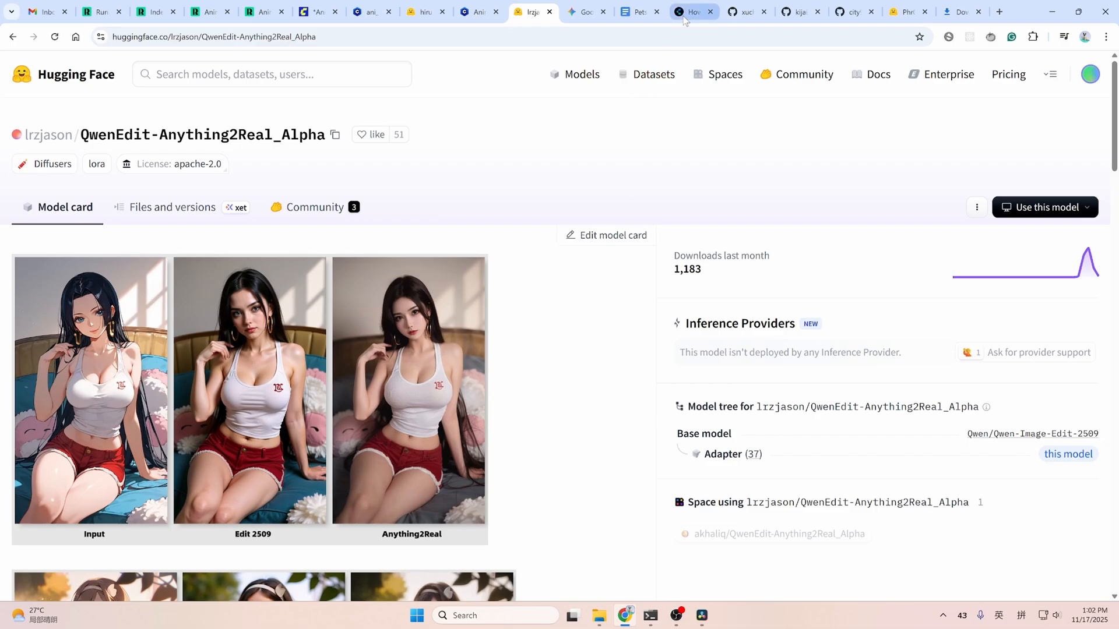
{"action": "left_click", "coordinate": [690, 12]}
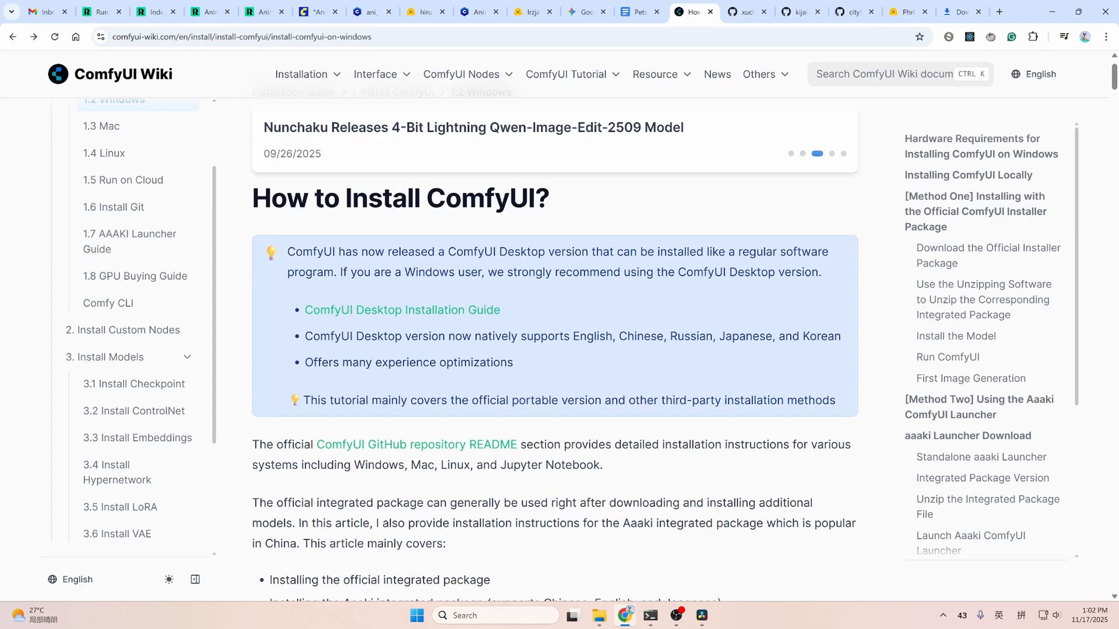
{"action": "mouse_move", "coordinate": [507, 378]}
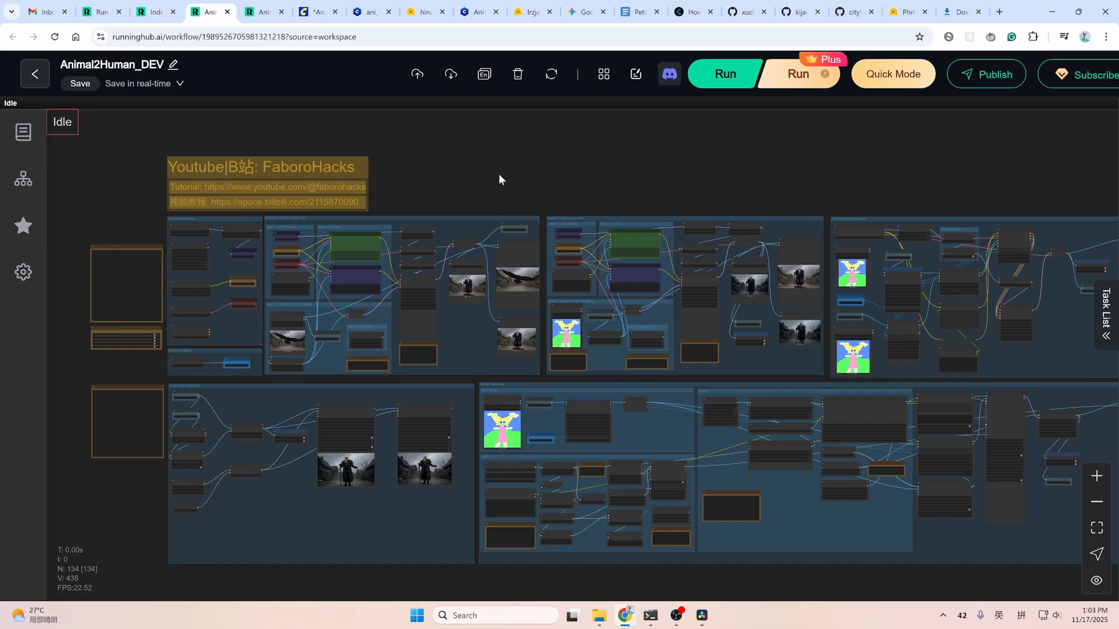
Review the Animal To Talking Human inputs: animal image, audio, 960 resolution, pet-to-human prompt.
{"action": "left_click", "coordinate": [262, 12]}
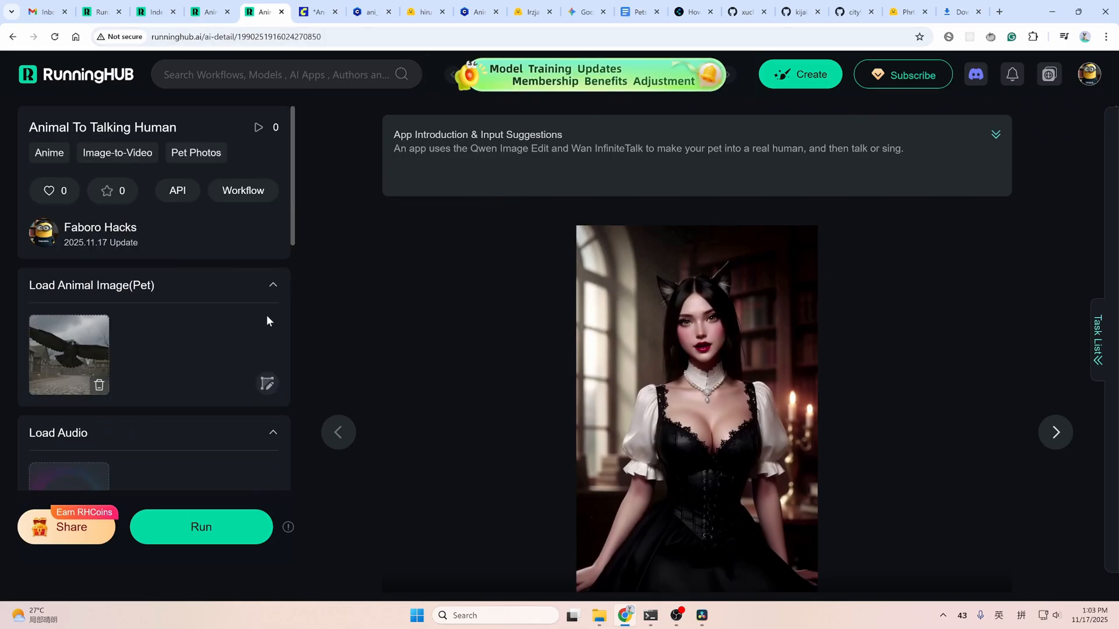
{"action": "mouse_move", "coordinate": [85, 346]}
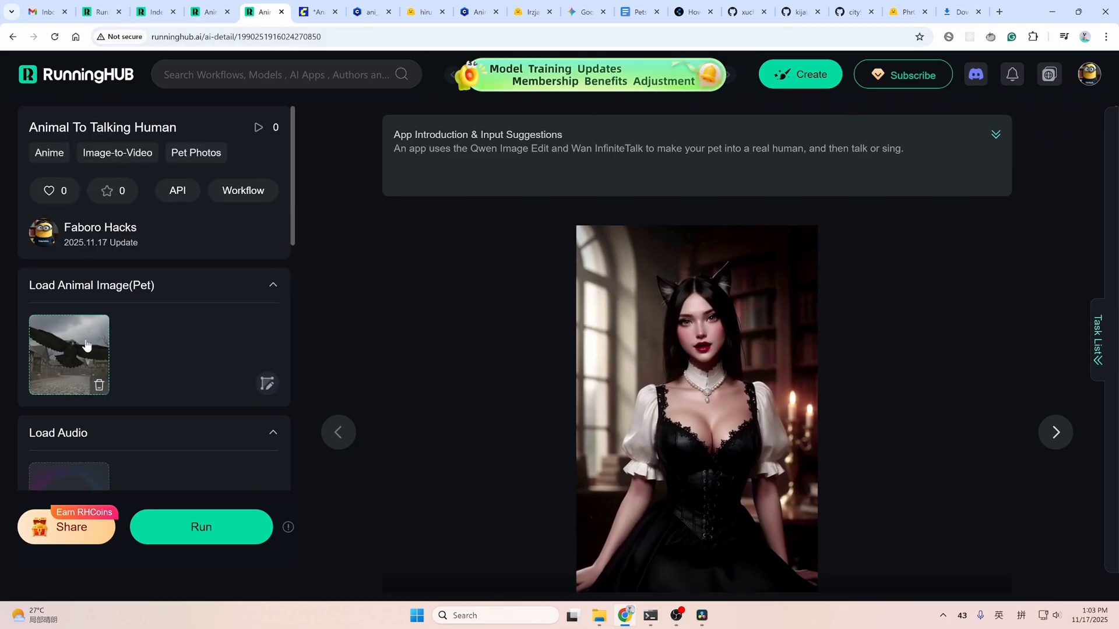
{"action": "scroll", "scroll_direction": "down", "scroll_amount": 3}
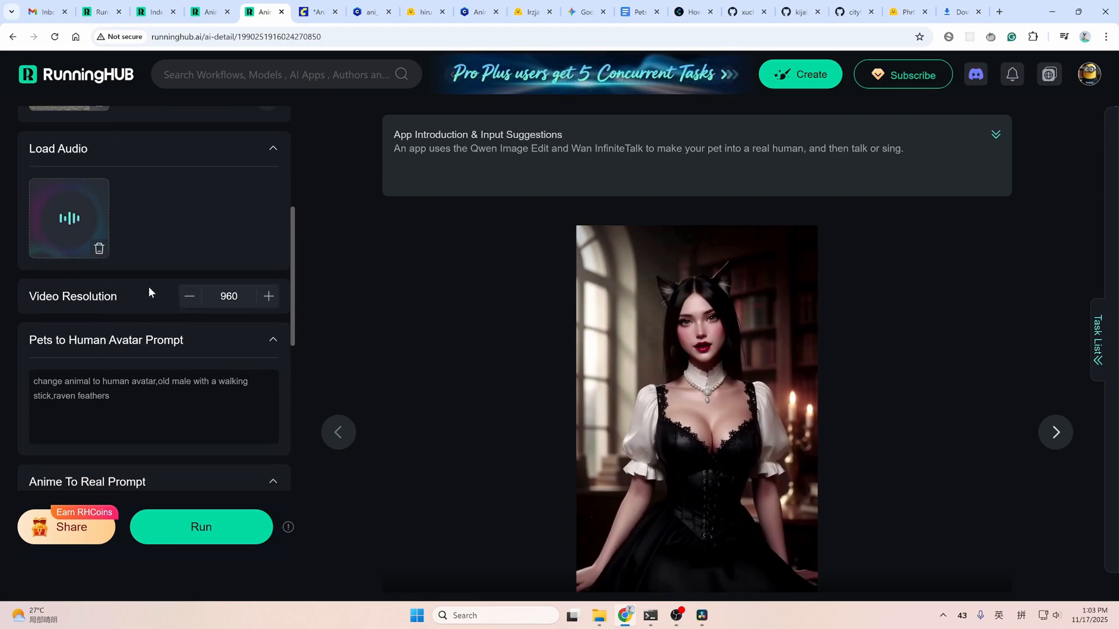
{"action": "scroll", "scroll_direction": "down", "scroll_amount": 3}
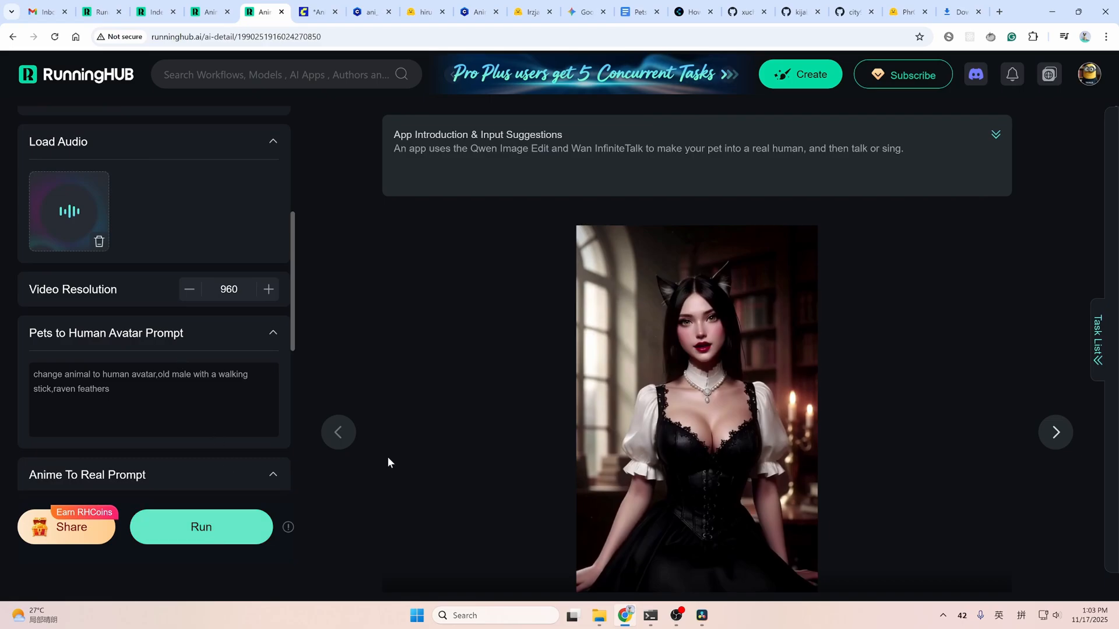
{"action": "mouse_move", "coordinate": [454, 330]}
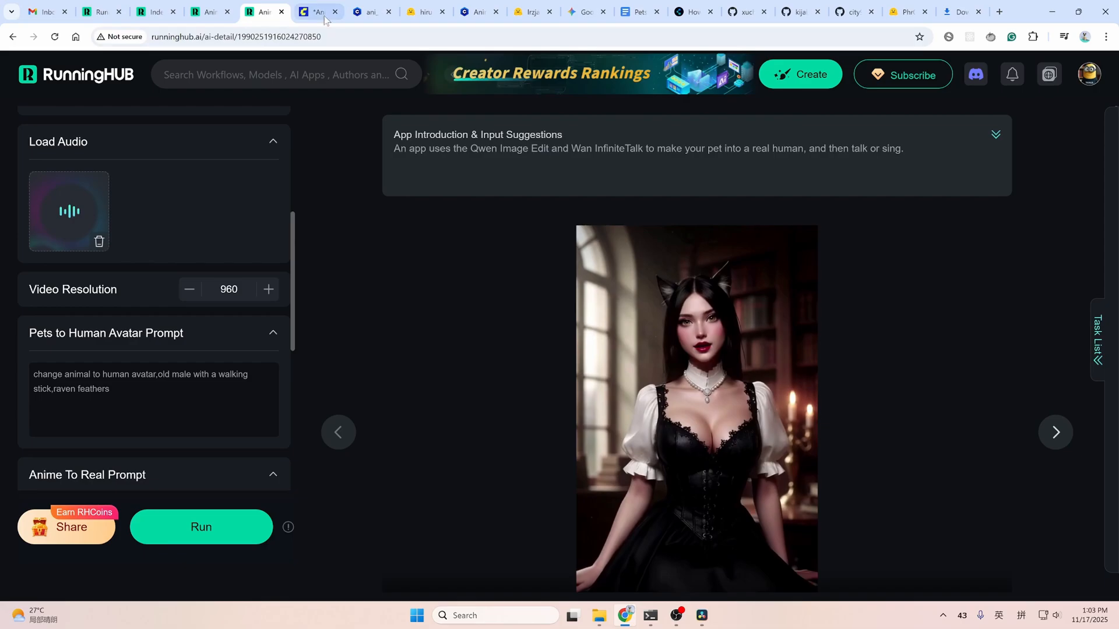
Load Animal2Human_Final.json from downloads into local ComfyUI and dismiss the Missing Models dialog.
{"action": "left_click", "coordinate": [316, 12]}
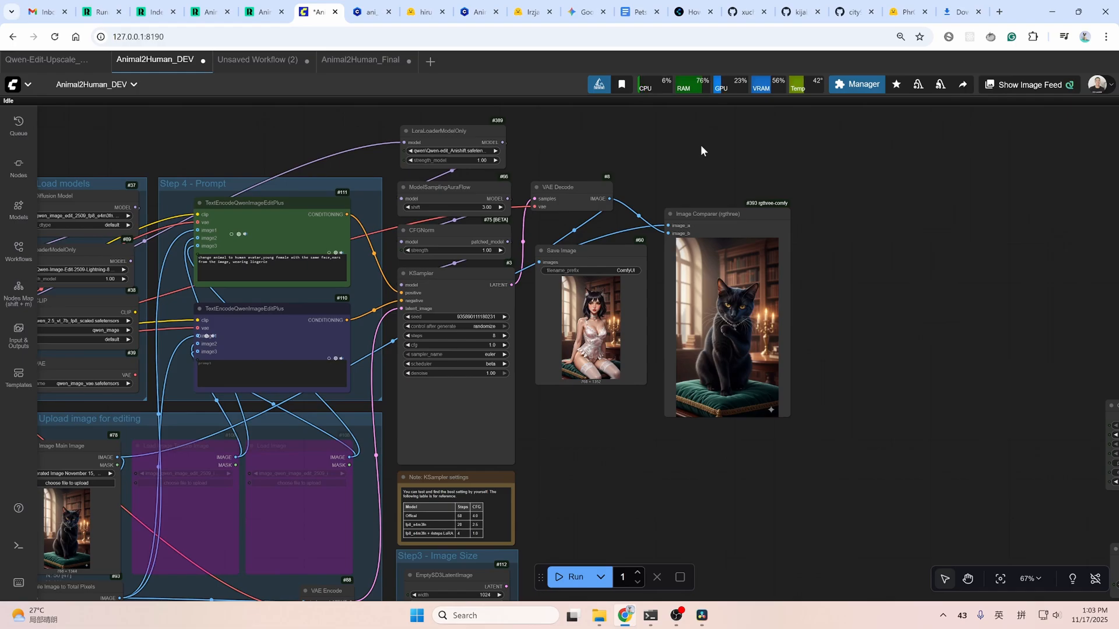
{"action": "mouse_move", "coordinate": [891, 169]}
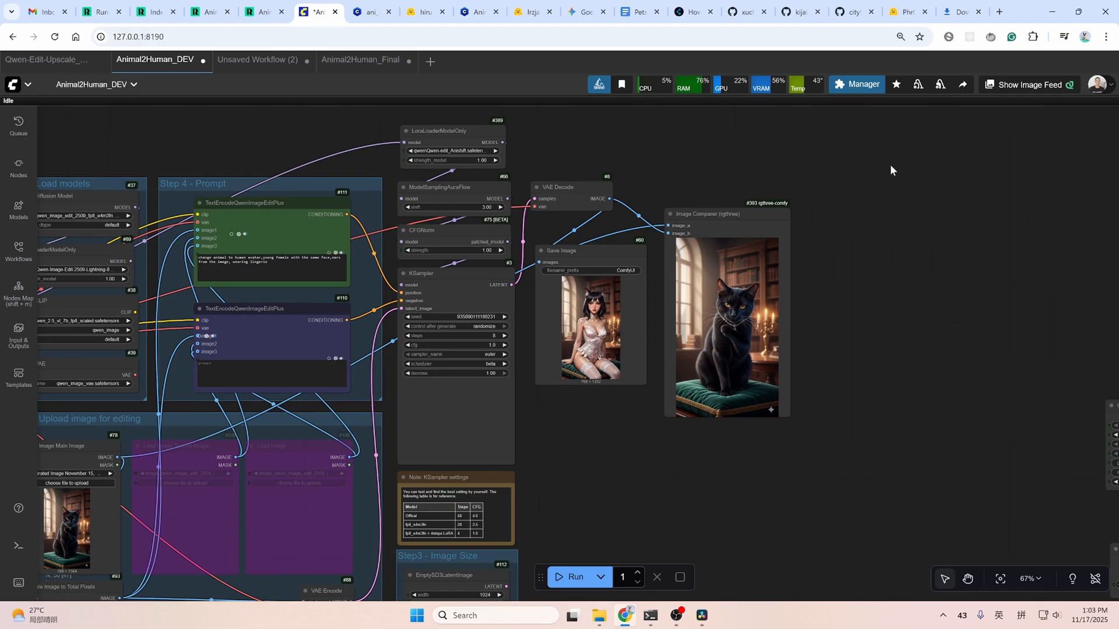
{"action": "left_click", "coordinate": [960, 12]}
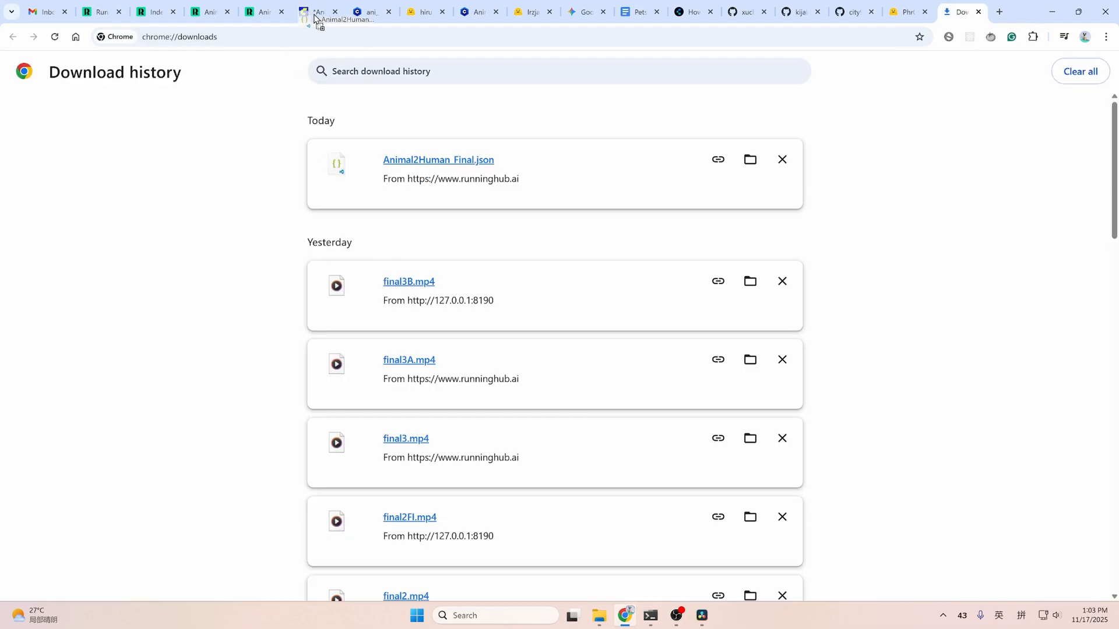
{"action": "left_click", "coordinate": [316, 11]}
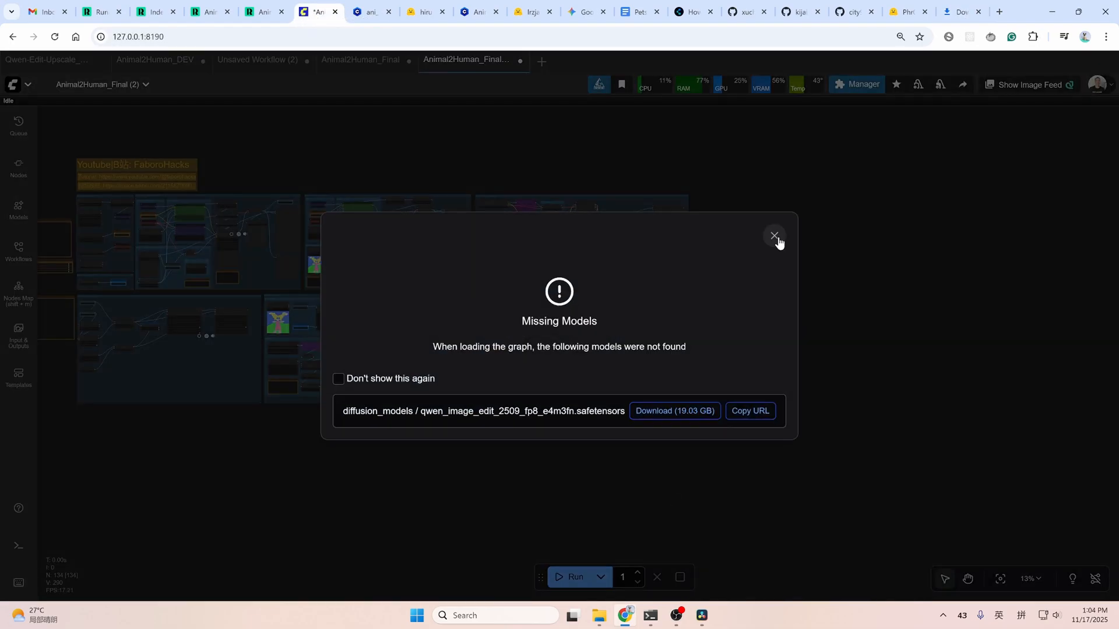
{"action": "left_click", "coordinate": [774, 236]}
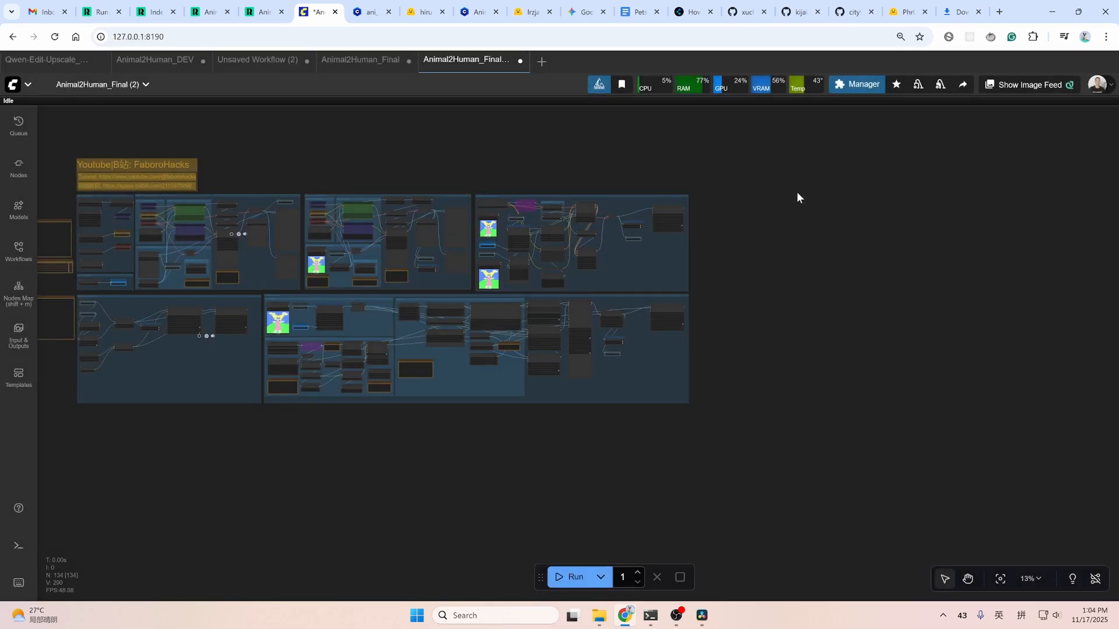
Open ComfyUI Manager from the top bar for the Animal2Human_Final (2) workflow.
{"action": "left_click", "coordinate": [862, 84]}
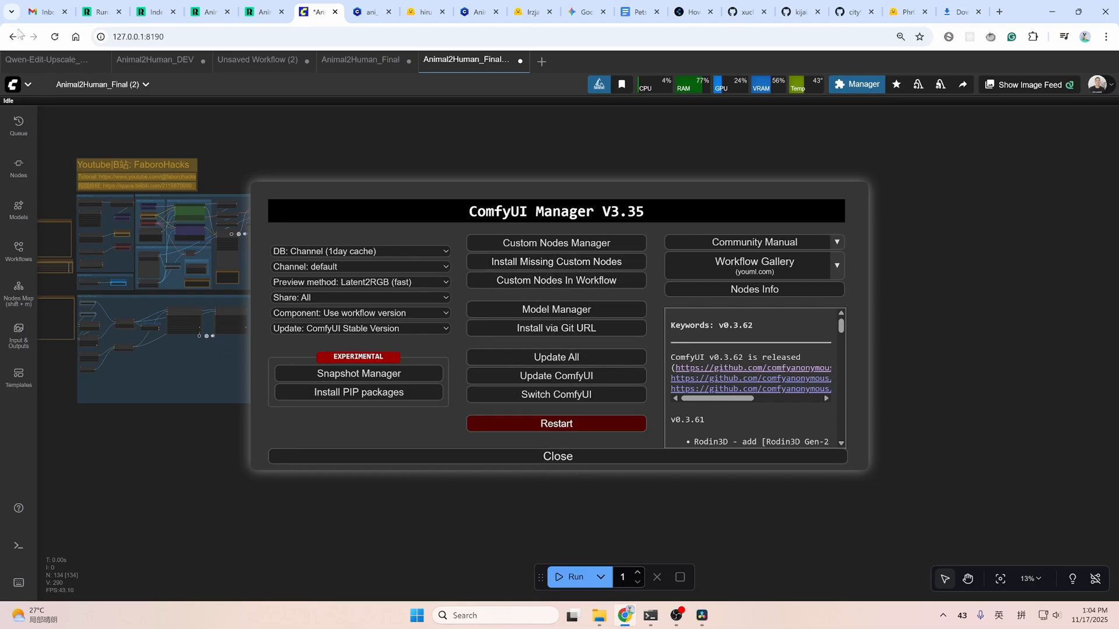
{"action": "left_click", "coordinate": [557, 455]}
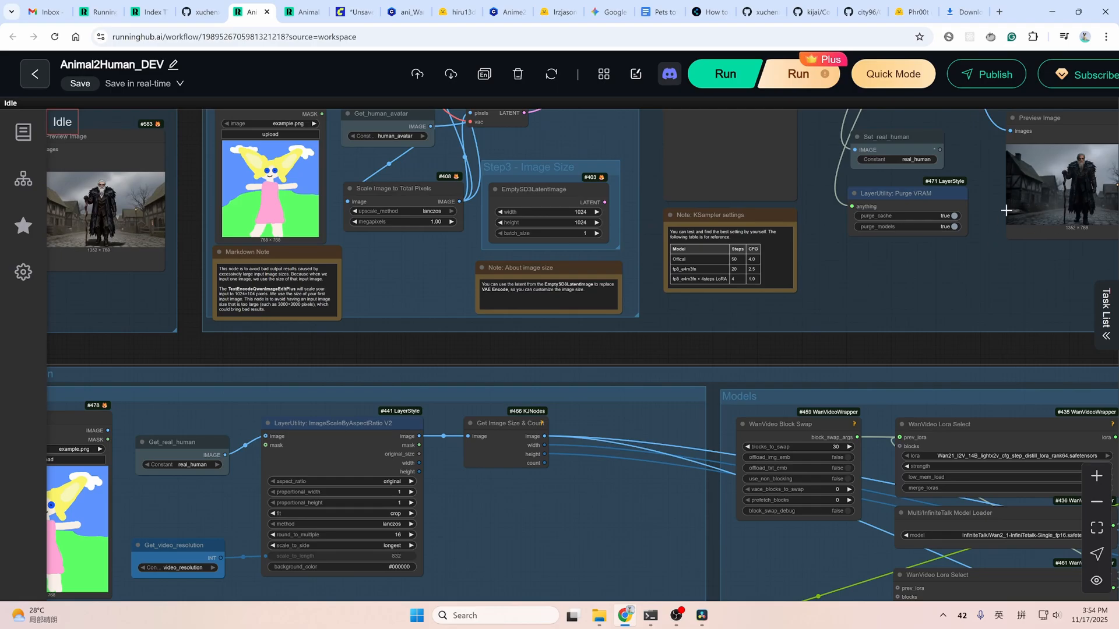
{"action": "mouse_move", "coordinate": [1033, 194]}
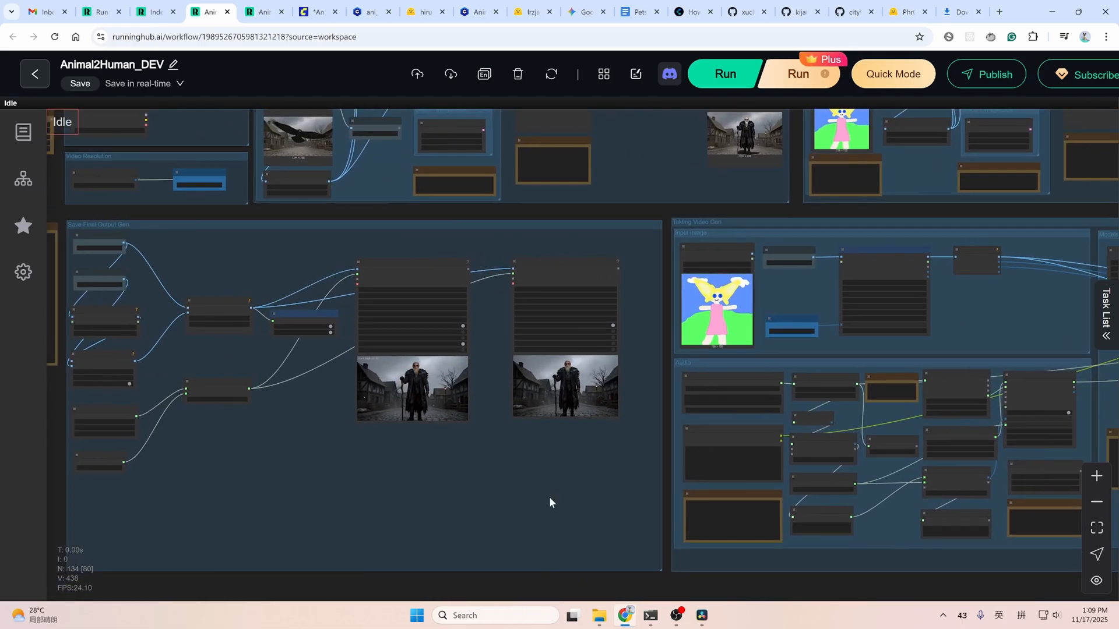
{"action": "scroll", "scroll_direction": "down", "scroll_amount": 3}
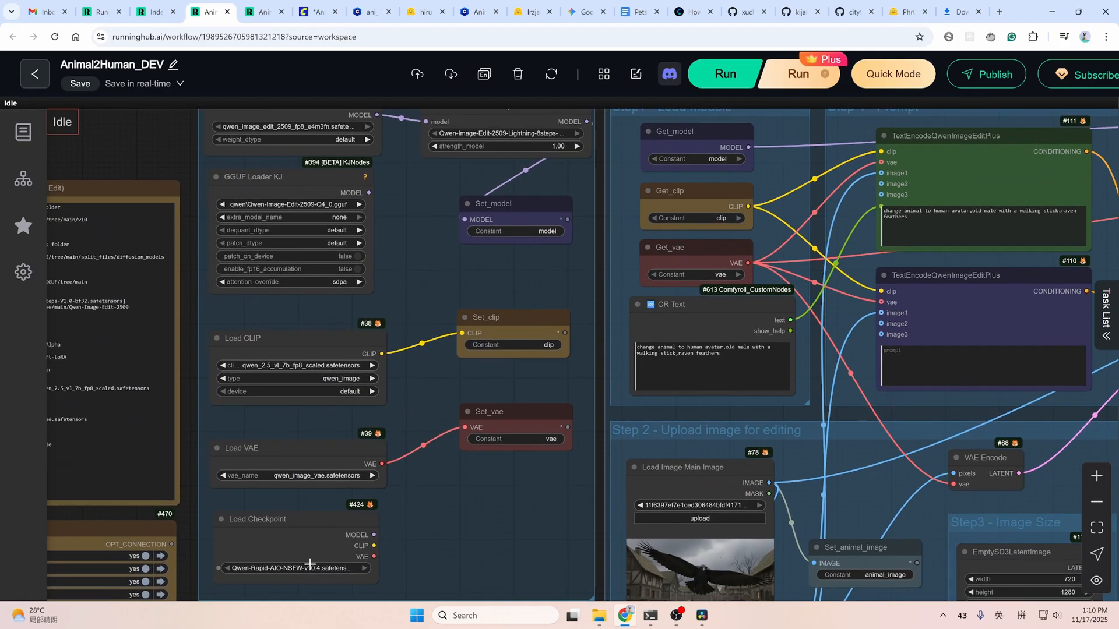
{"action": "mouse_move", "coordinate": [293, 568]}
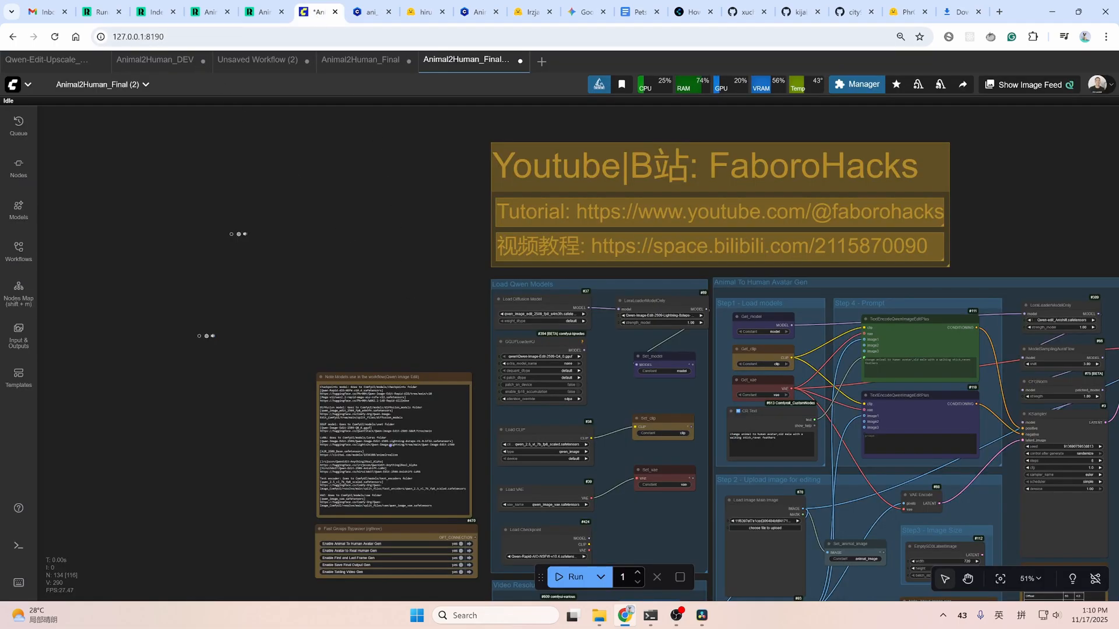
In Animal2Human_DEV, slide the Image Comparer between the cat-girl edit and its source.
{"action": "left_click", "coordinate": [154, 59]}
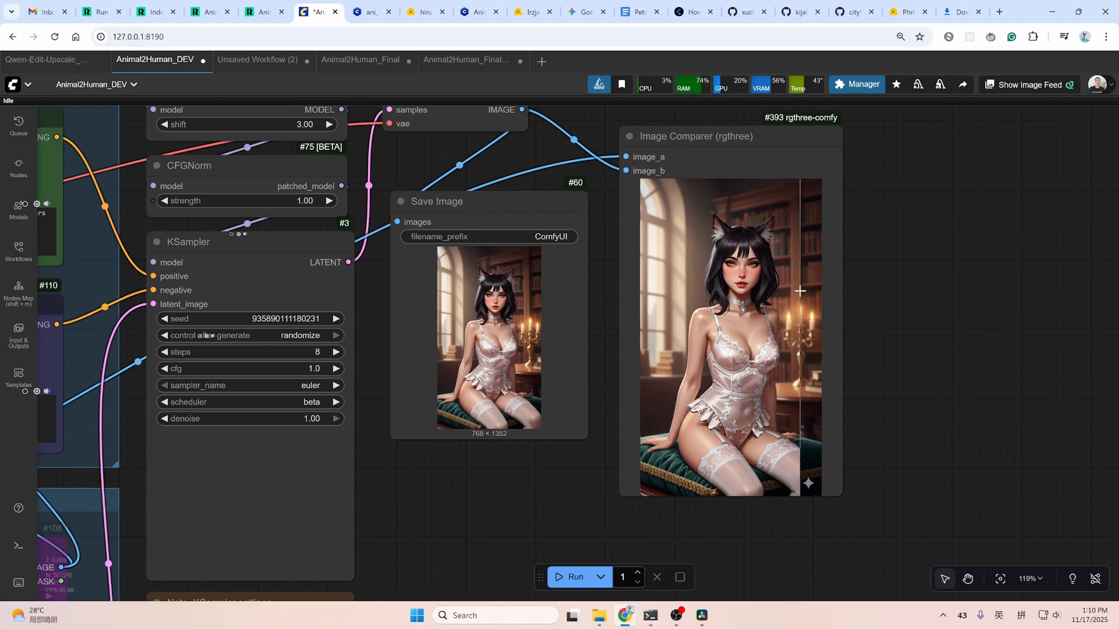
{"action": "left_click_drag", "start_coordinate": [799, 292], "coordinate": [772, 337]}
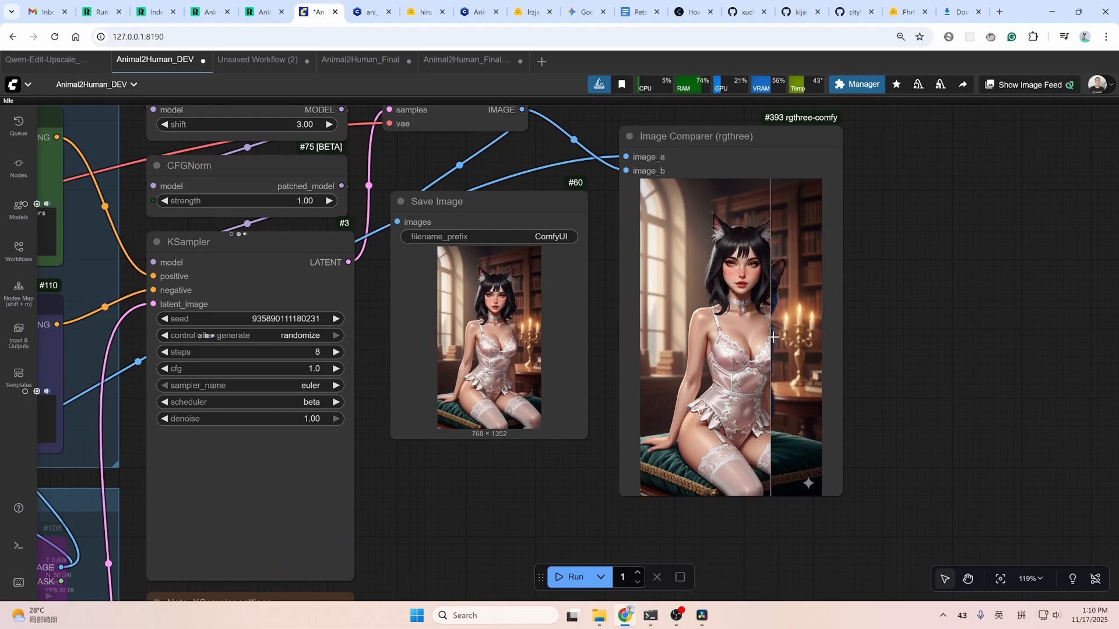
{"action": "scroll", "scroll_direction": "down", "scroll_amount": 3}
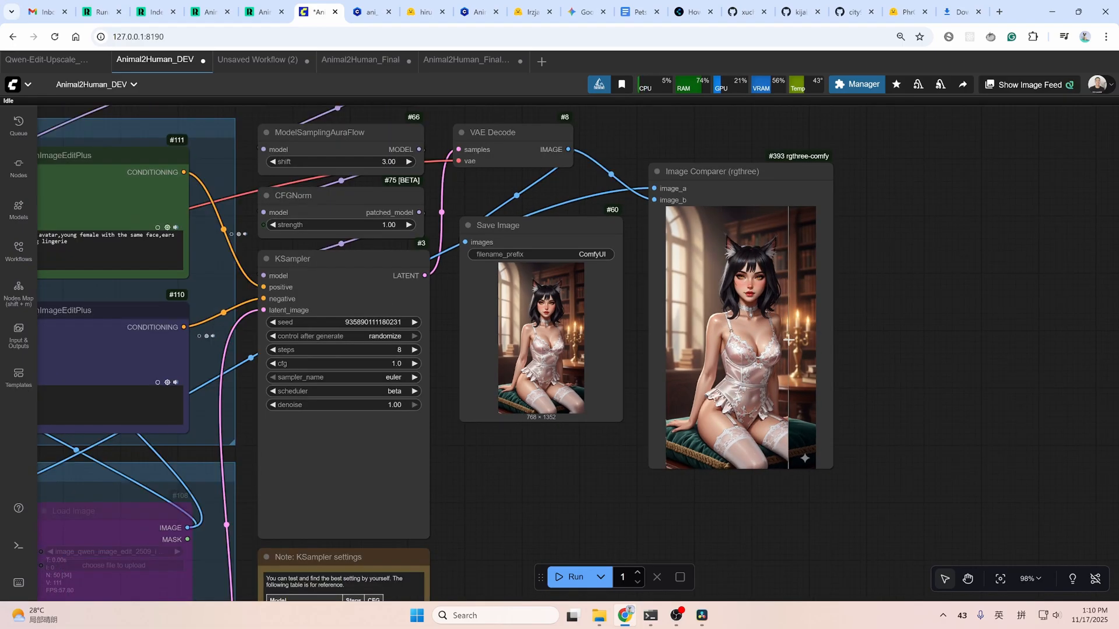
{"action": "left_click_drag", "start_coordinate": [789, 340], "coordinate": [778, 350]}
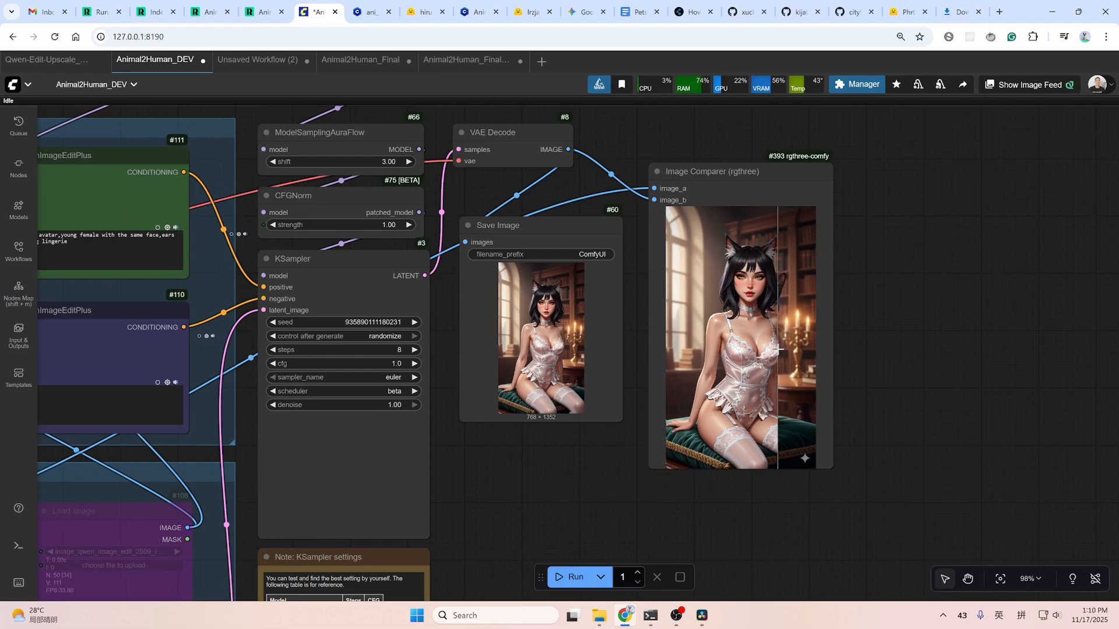
{"action": "scroll", "scroll_direction": "down", "scroll_amount": 3}
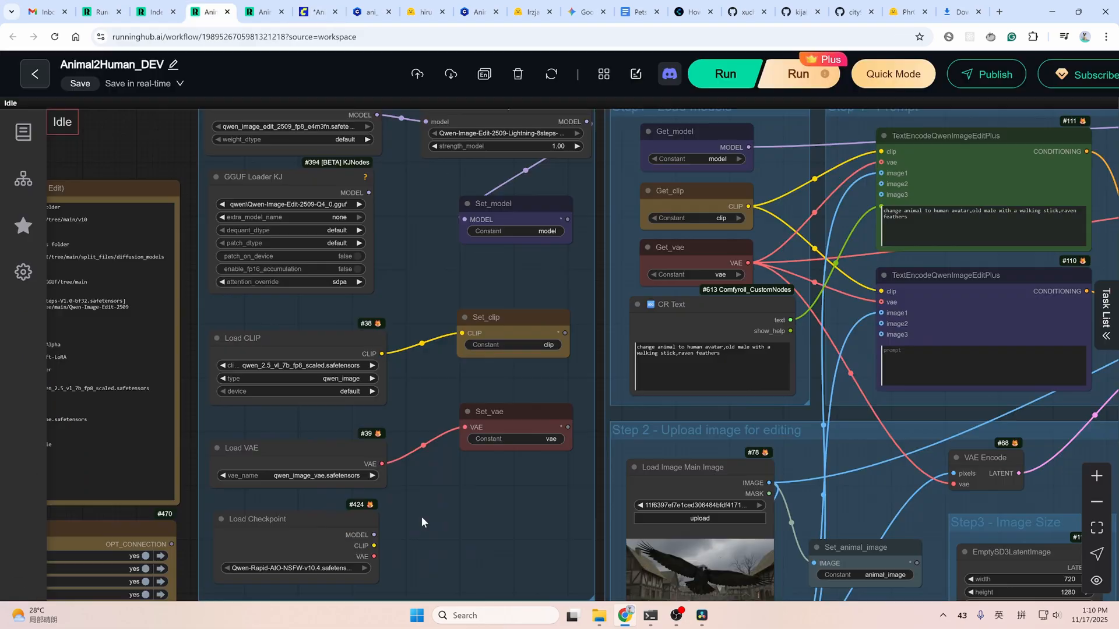
{"action": "left_click_drag", "start_coordinate": [372, 534], "coordinate": [464, 219]}
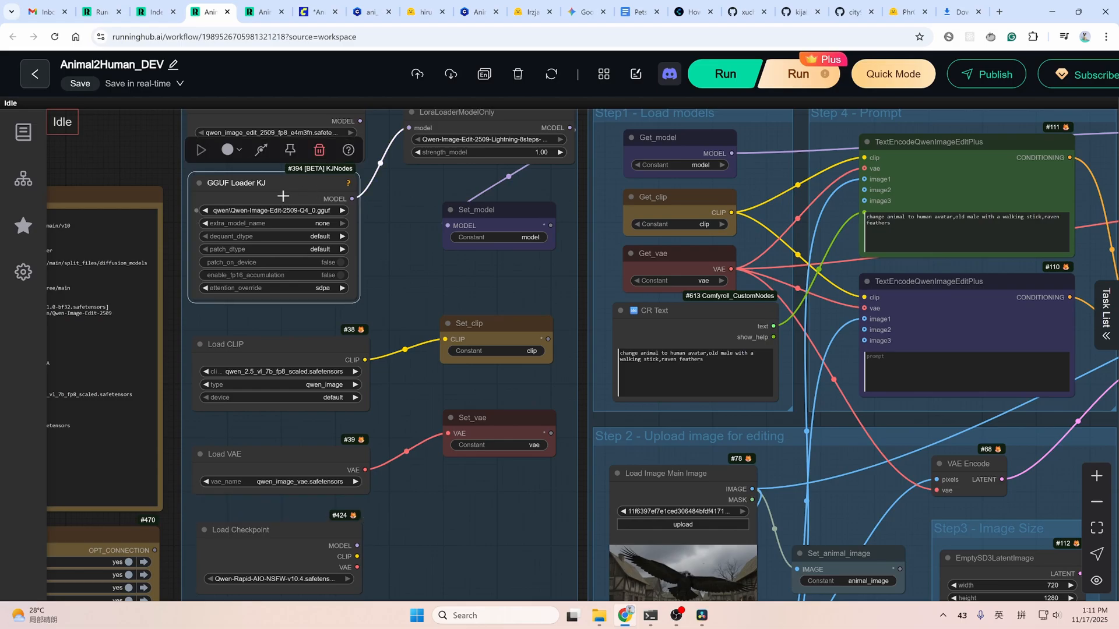
Open the city96/ComfyUI-GGUF repository from the GGUF Loader KJ node's help link.
{"action": "left_click", "coordinate": [852, 12]}
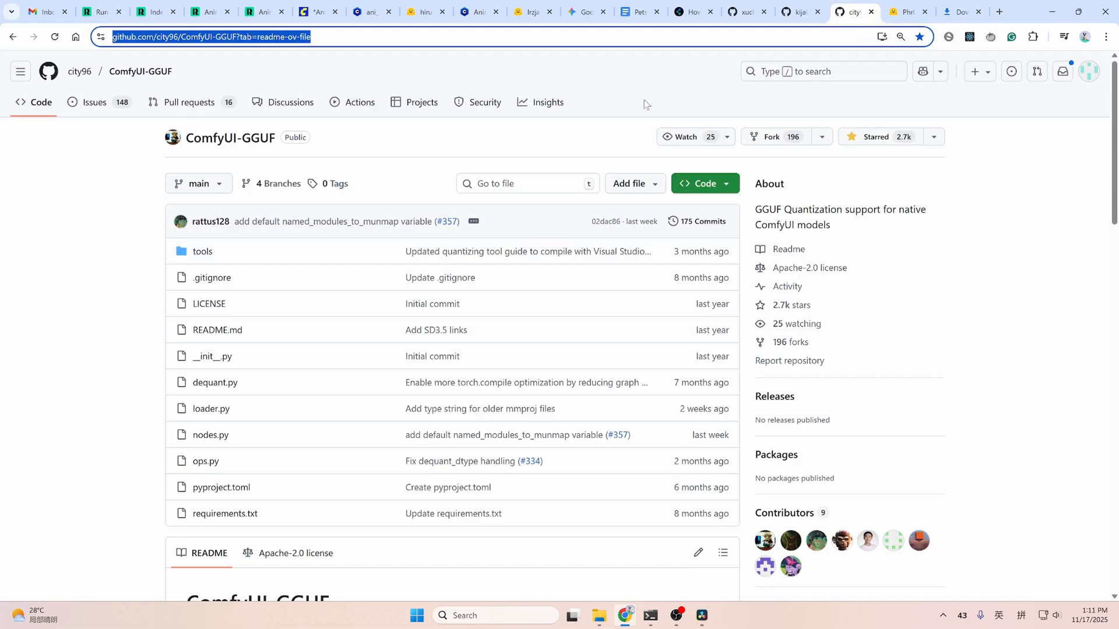
{"action": "mouse_move", "coordinate": [368, 169]}
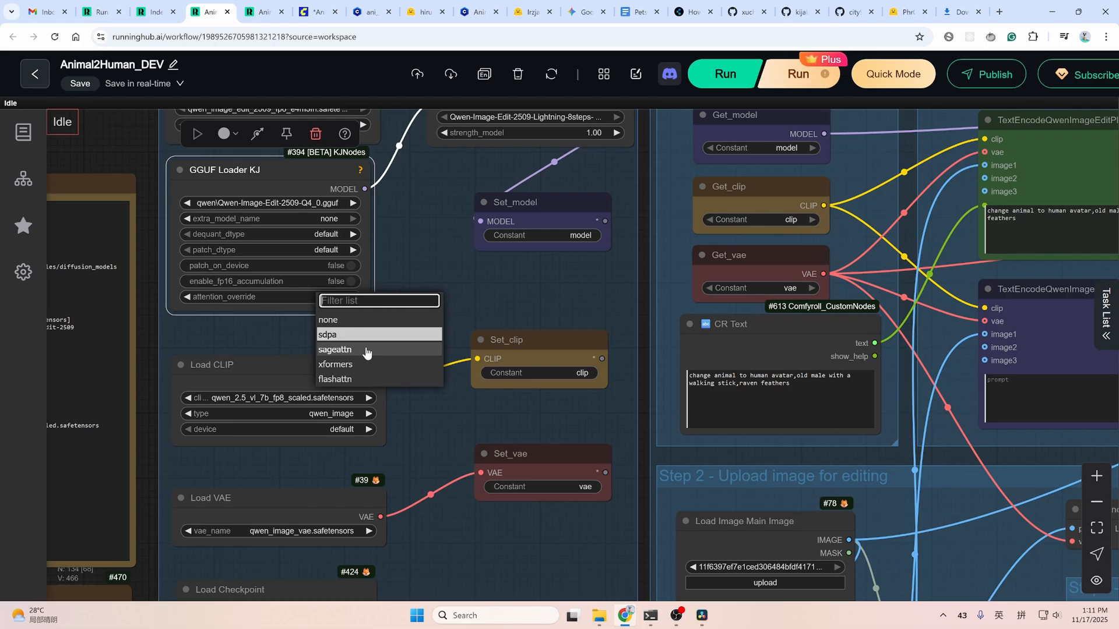
{"action": "left_click", "coordinate": [328, 334]}
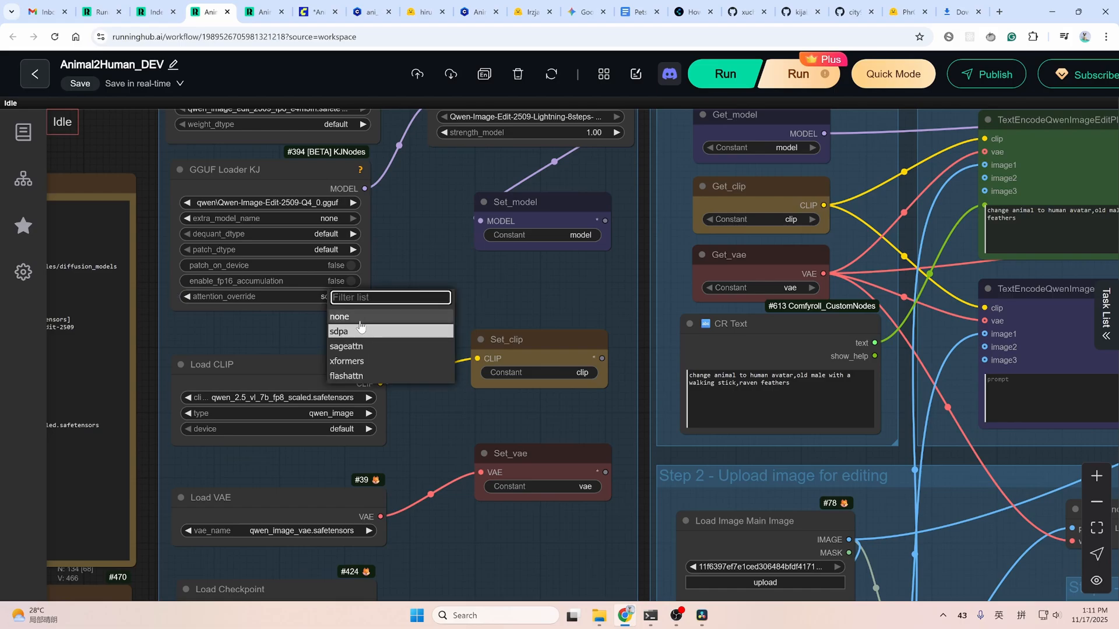
{"action": "left_click", "coordinate": [339, 331]}
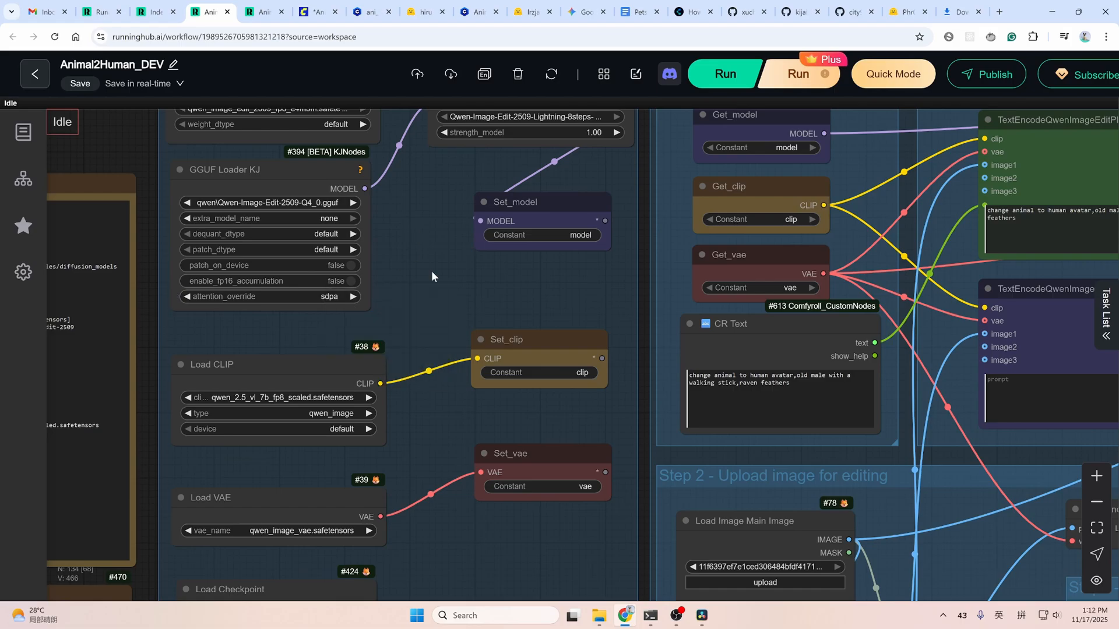
{"action": "mouse_move", "coordinate": [468, 299]}
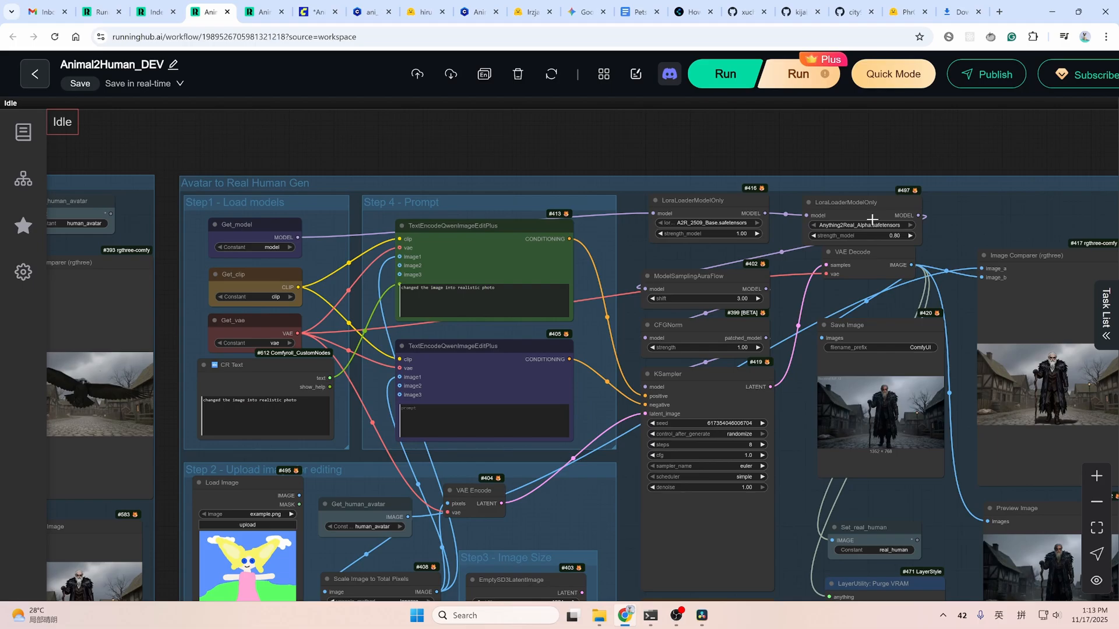
{"action": "mouse_move", "coordinate": [872, 219]}
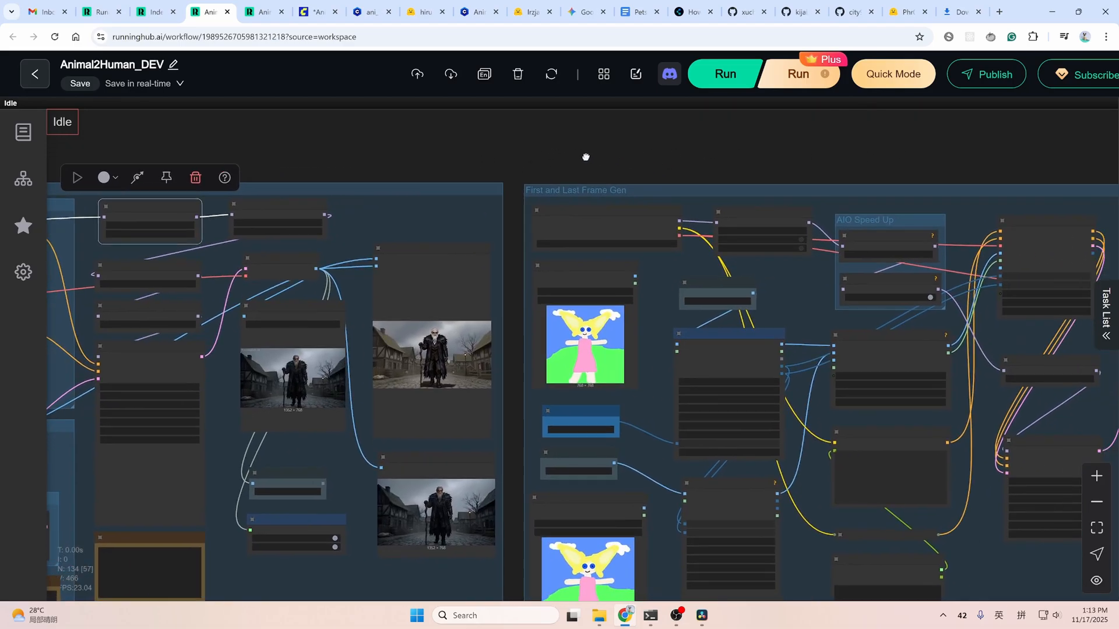
{"action": "left_click_drag", "start_coordinate": [585, 156], "coordinate": [496, 153]}
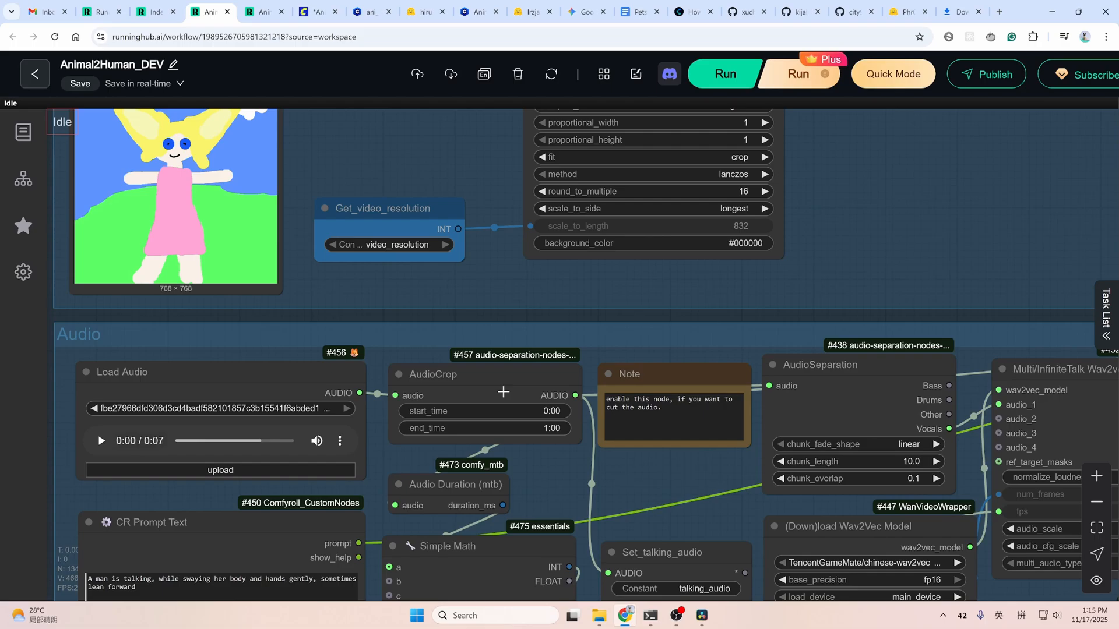
{"action": "right_click", "coordinate": [433, 374]}
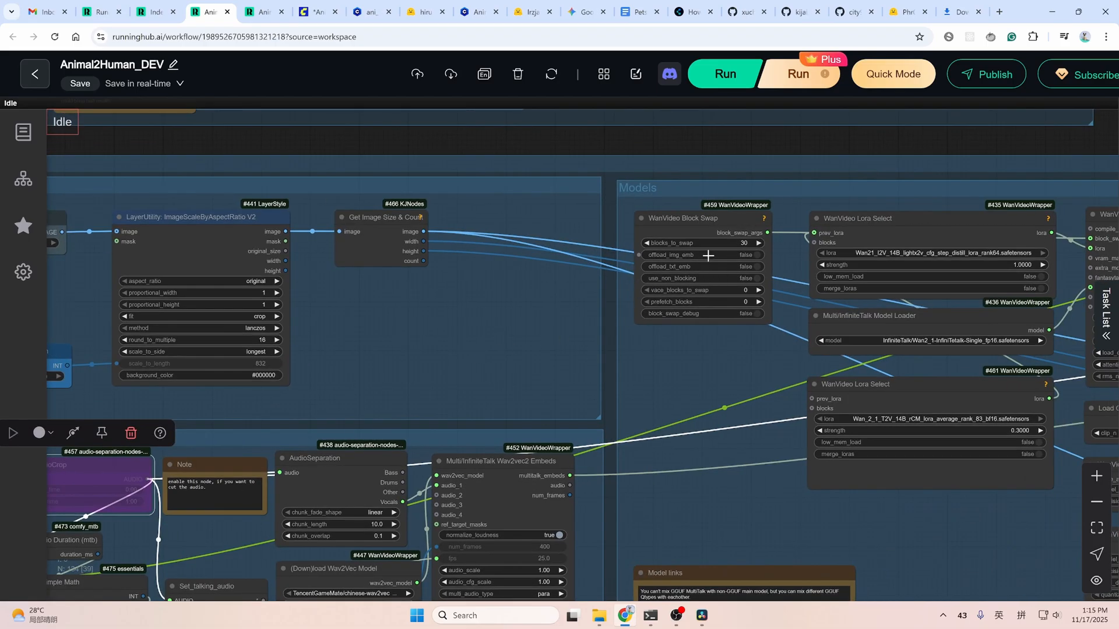
{"action": "mouse_move", "coordinate": [711, 258]}
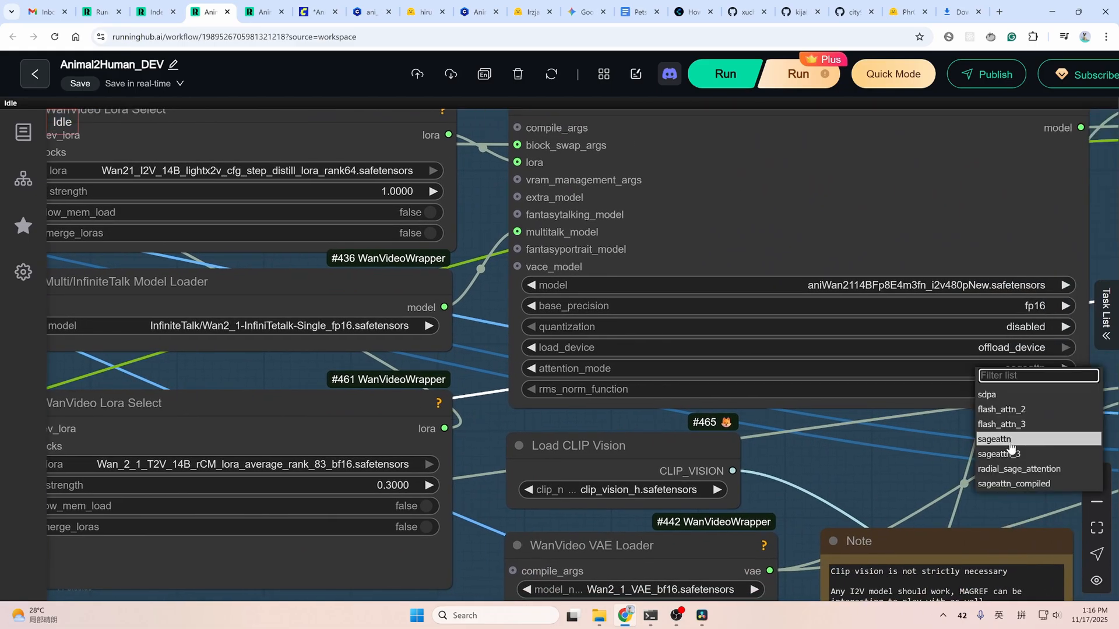
{"action": "mouse_move", "coordinate": [996, 394]}
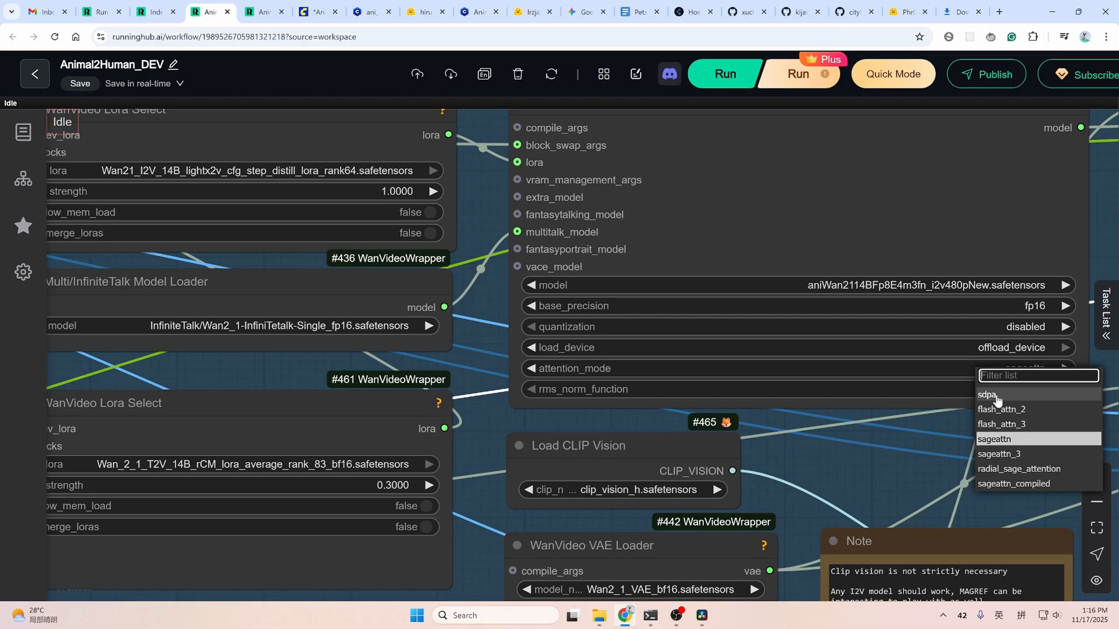
Set the WanVideo model loader's attention_mode to sdpa.
{"action": "left_click", "coordinate": [993, 439]}
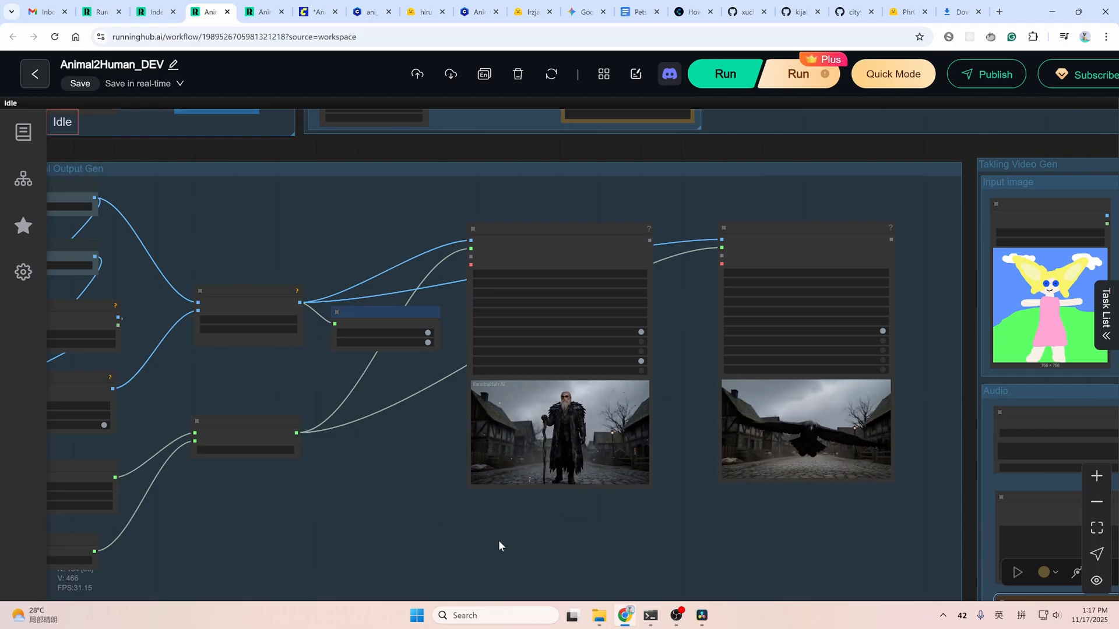
Switch to the Index TTS2 Voice Clone Speed Up tab and select the String (Multiline) script node.
{"action": "left_click", "coordinate": [157, 12]}
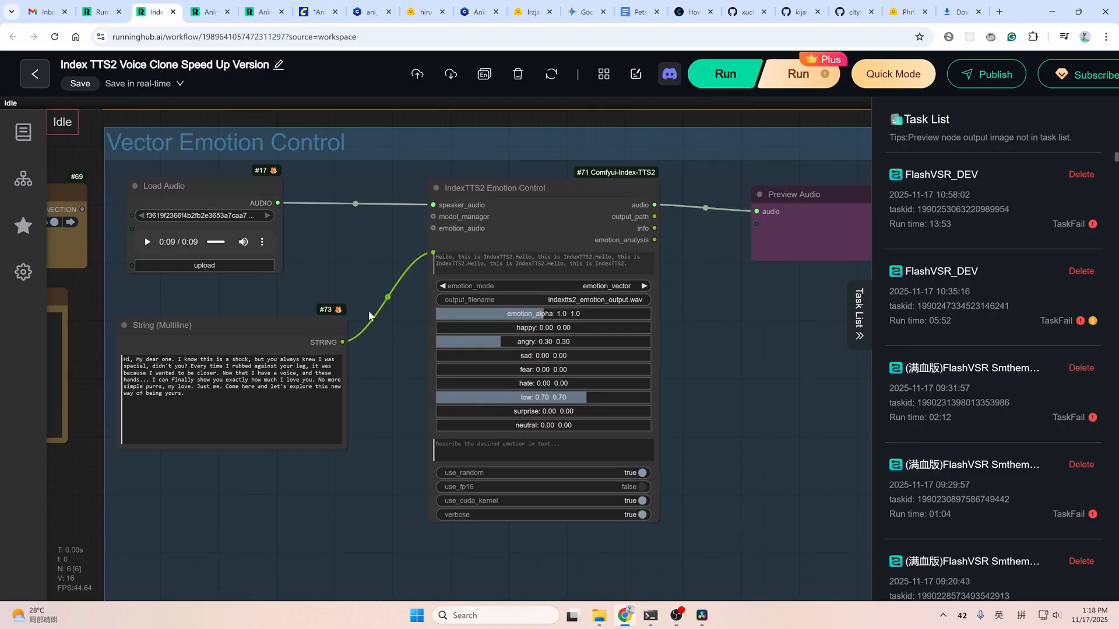
{"action": "left_click", "coordinate": [179, 185]}
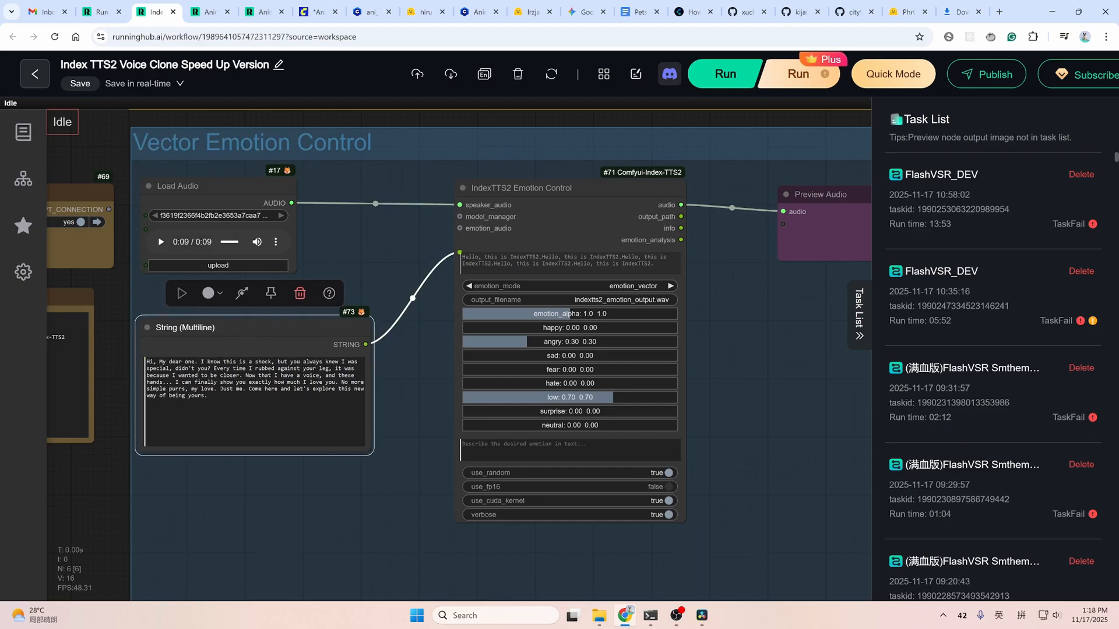
{"action": "mouse_move", "coordinate": [750, 285]}
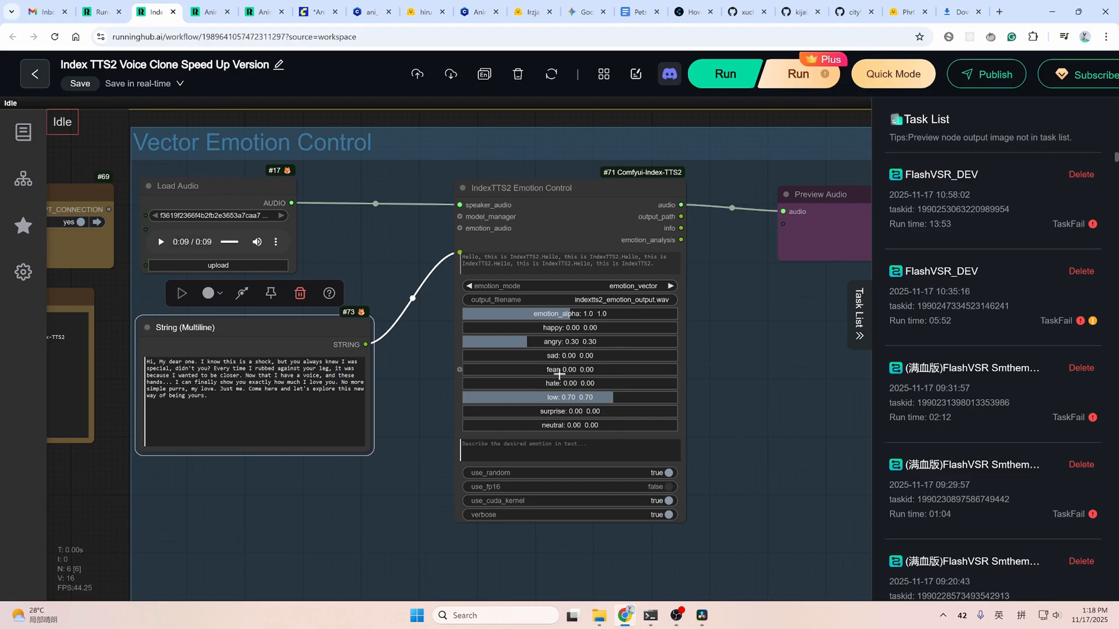
{"action": "mouse_move", "coordinate": [571, 375]}
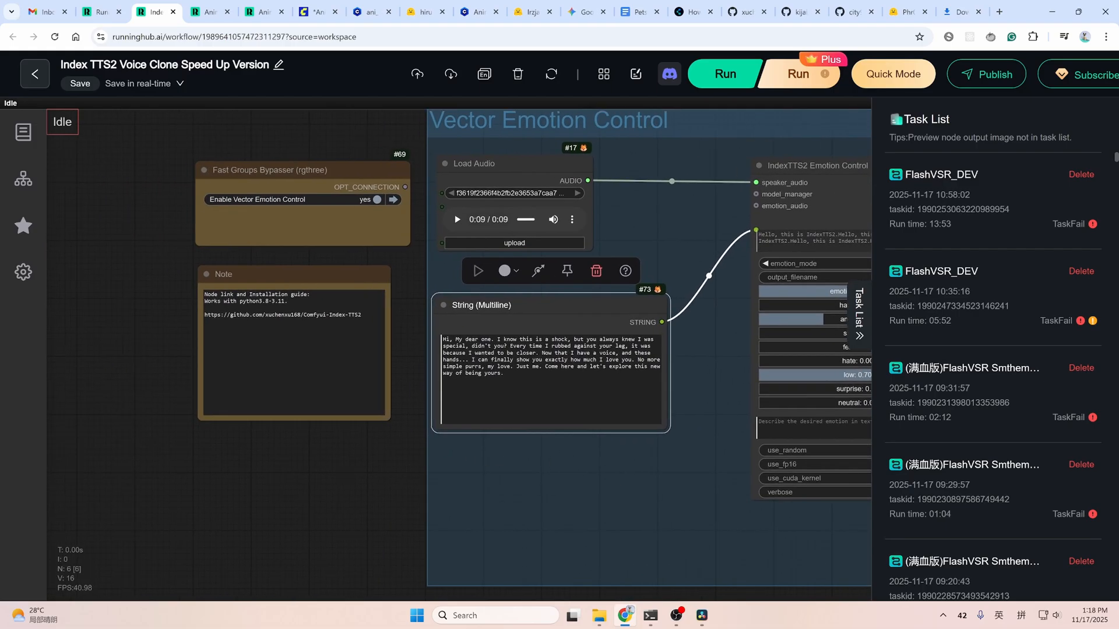
{"action": "left_click", "coordinate": [283, 314]}
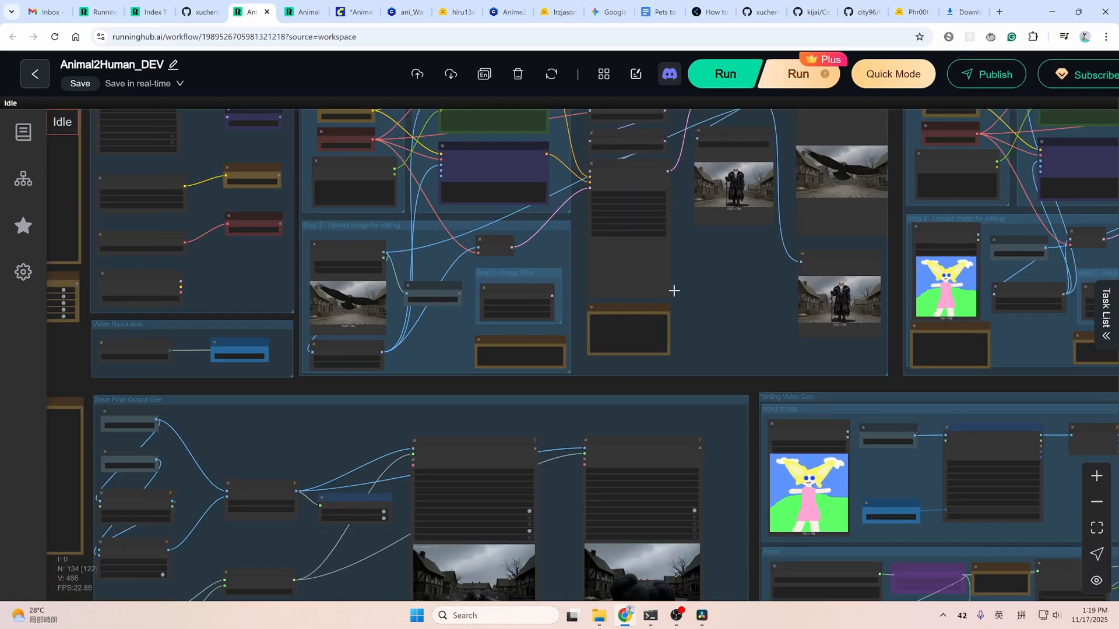
{"action": "left_click_drag", "start_coordinate": [673, 290], "coordinate": [642, 308]}
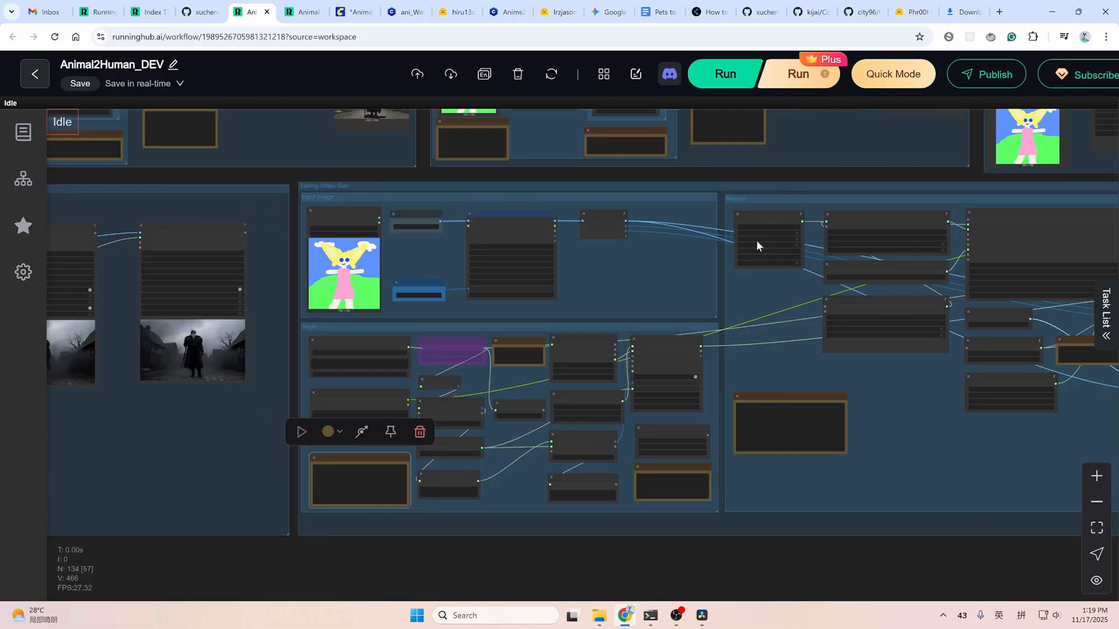
{"action": "left_click_drag", "start_coordinate": [757, 246], "coordinate": [464, 448]}
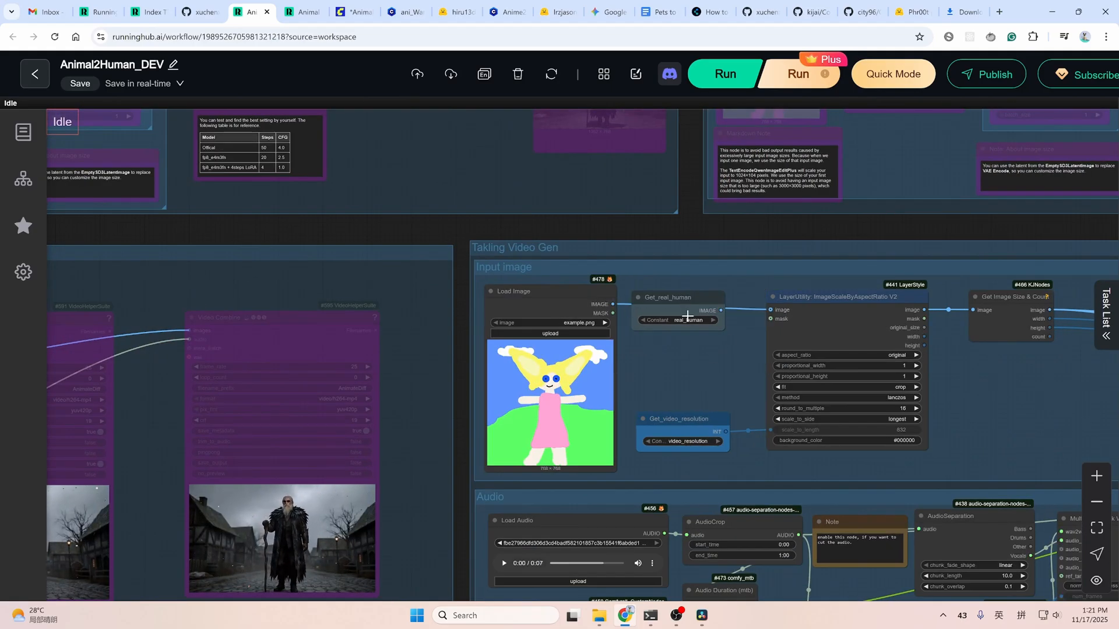
{"action": "left_click", "coordinate": [678, 298]}
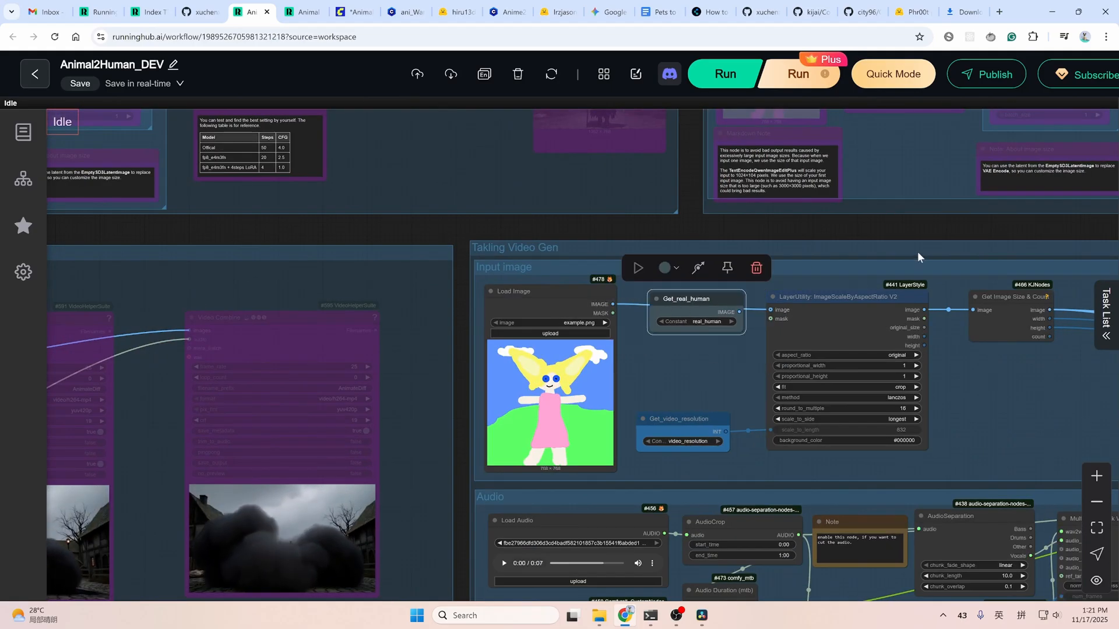